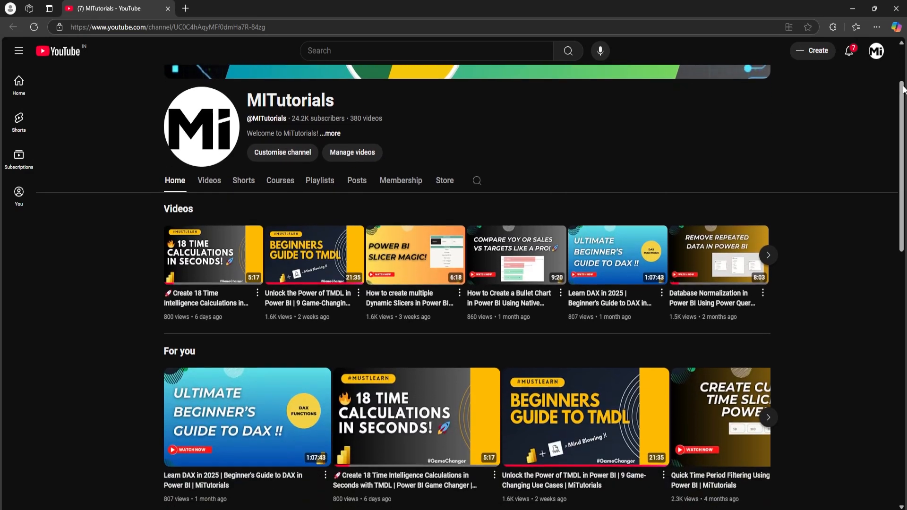
# Step: Give the Sub Category table's Sales_LY_% rule-based red, amber and green icons based on Sales_LY_%
pyautogui.scroll(-3)
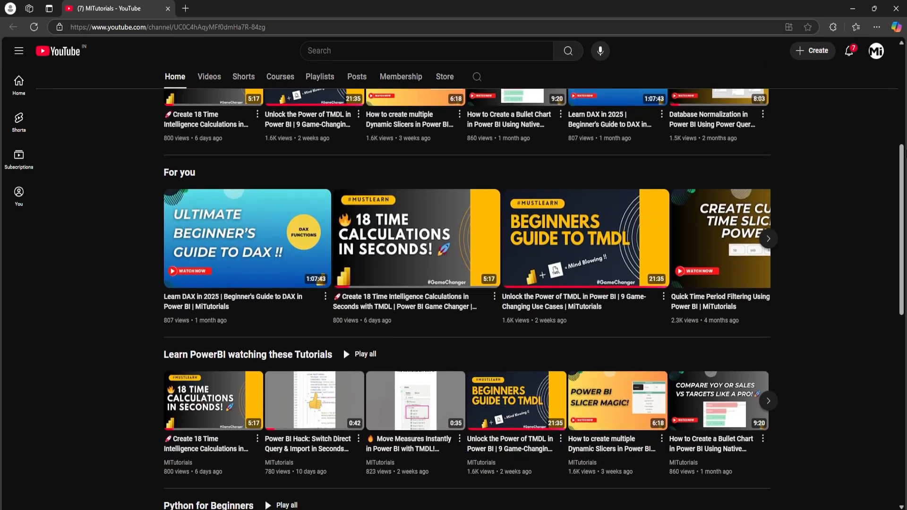
pyautogui.scroll(-3)
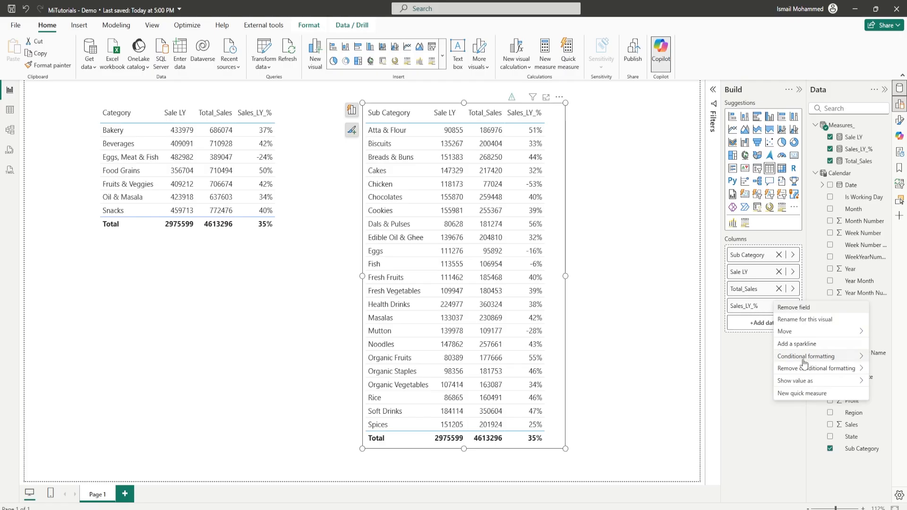
pyautogui.click(816, 355)
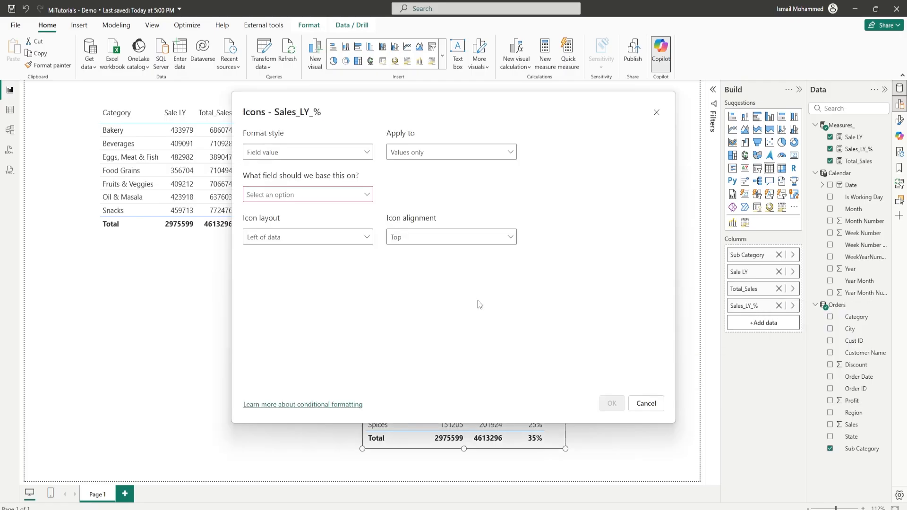
pyautogui.click(307, 152)
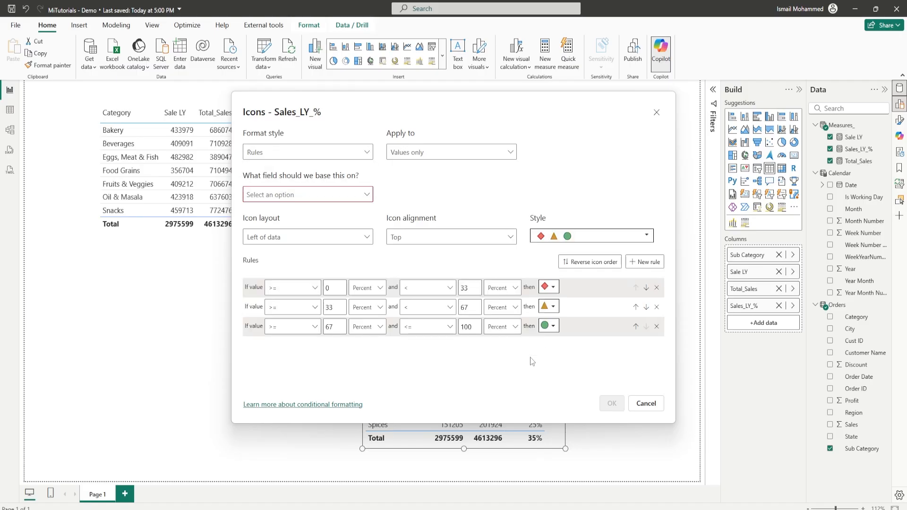
pyautogui.moveTo(578, 340)
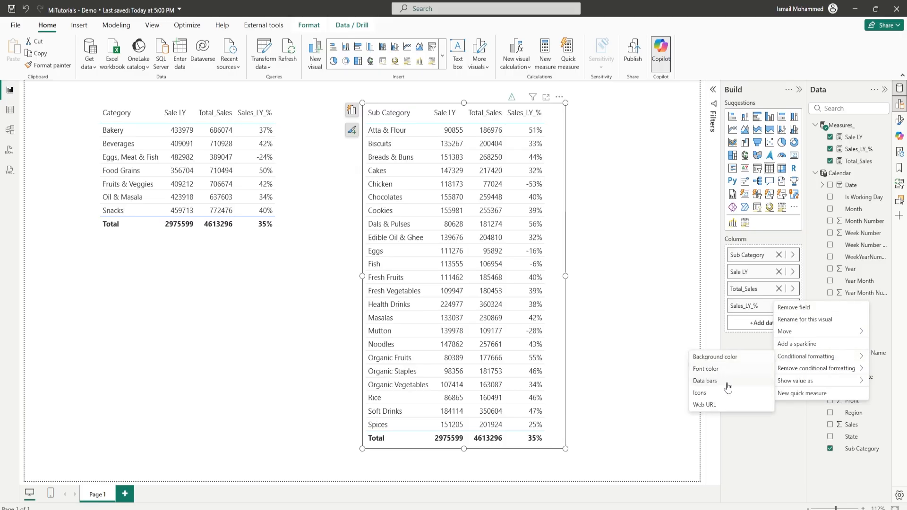
pyautogui.click(699, 393)
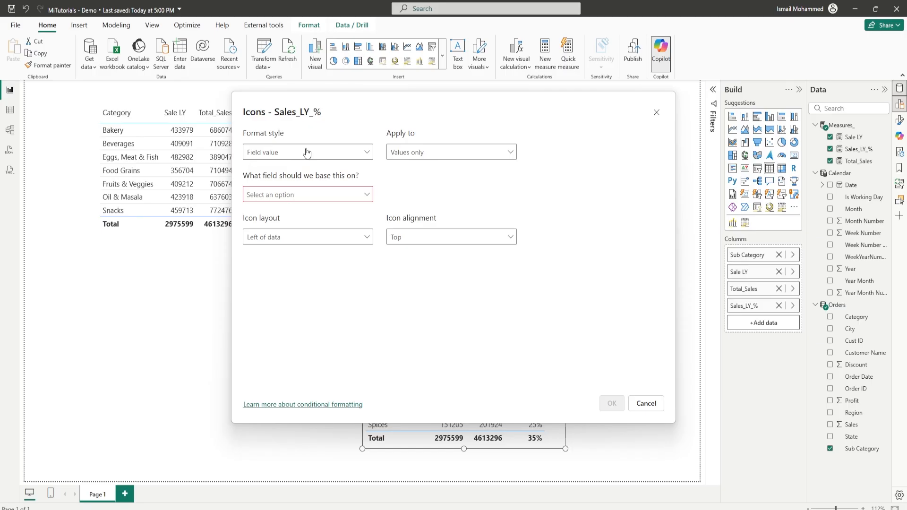
pyautogui.click(307, 152)
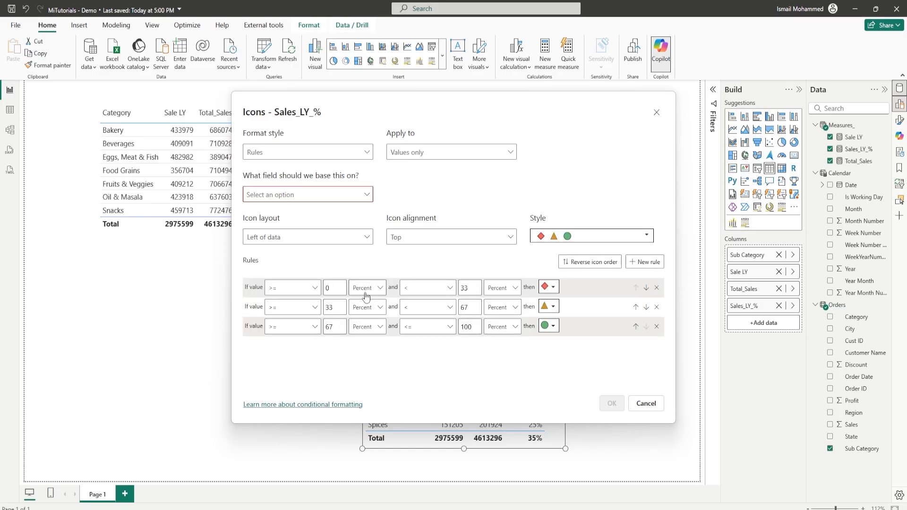
pyautogui.moveTo(560, 353)
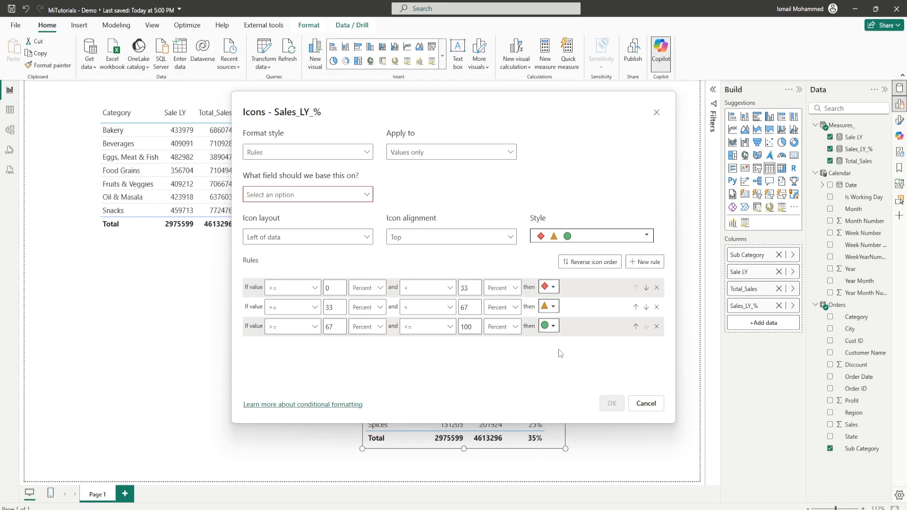
pyautogui.click(307, 193)
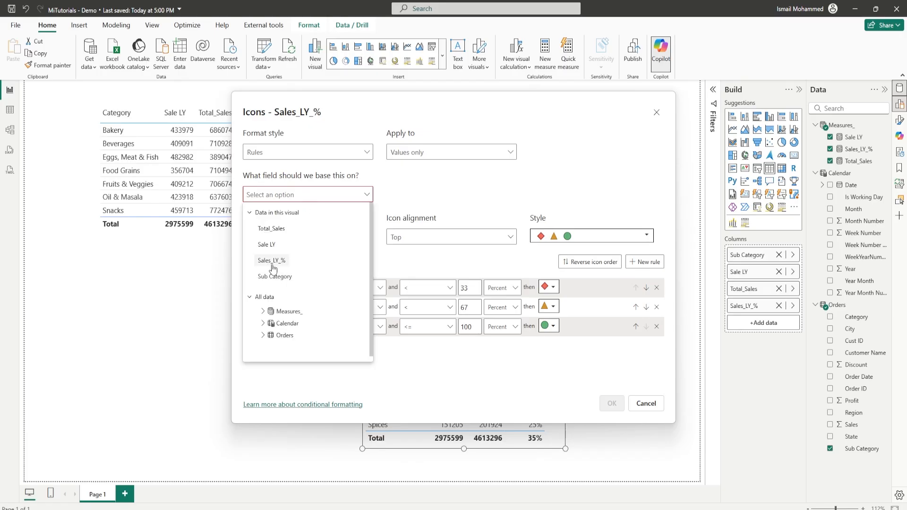
pyautogui.click(270, 260)
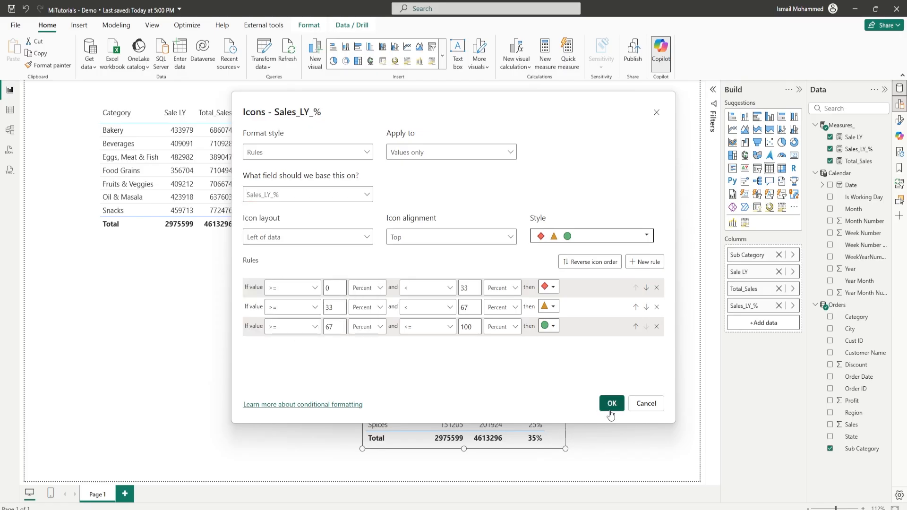
pyautogui.click(611, 403)
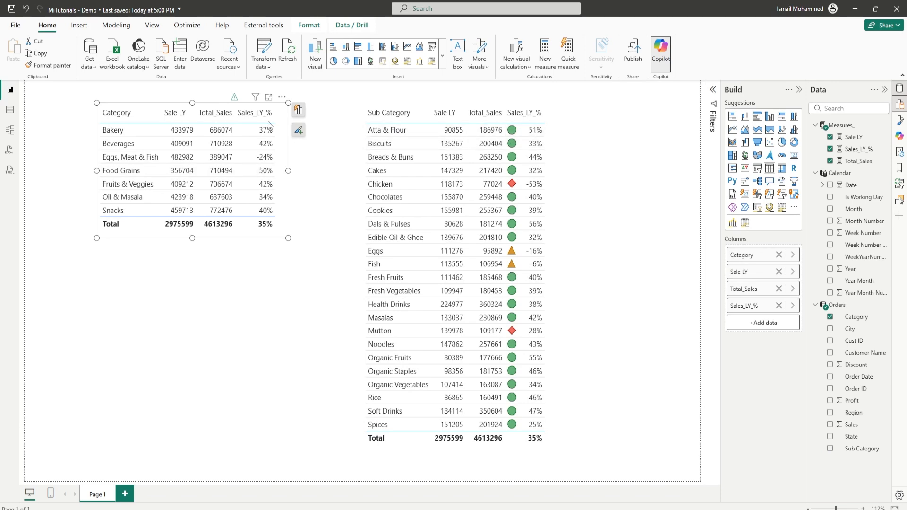
pyautogui.moveTo(745, 305)
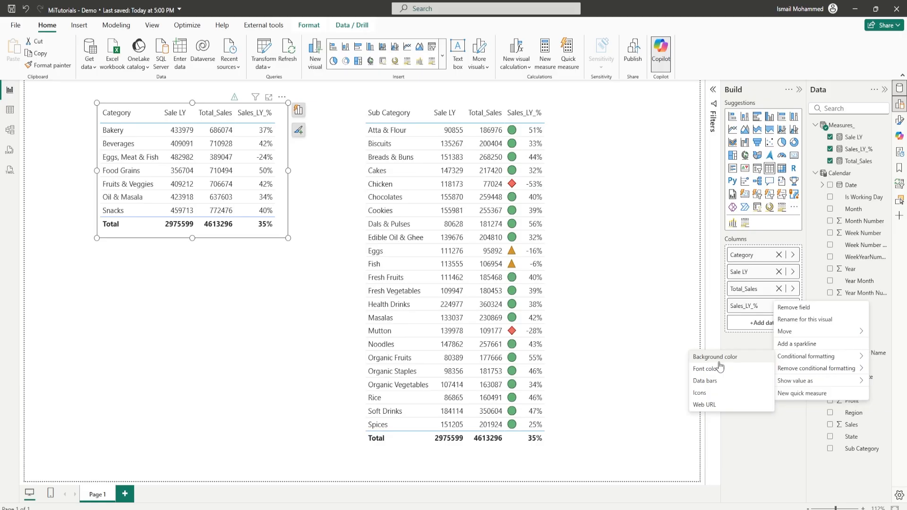
# Step: Apply rule-based Sales_LY_% icons, based on Sales_LY_%, to the Category table's growth column
pyautogui.click(700, 392)
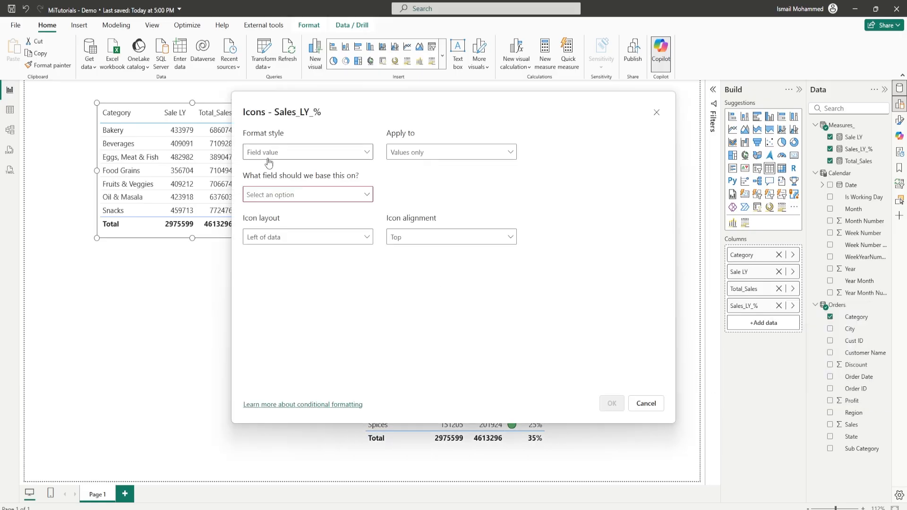
pyautogui.click(307, 152)
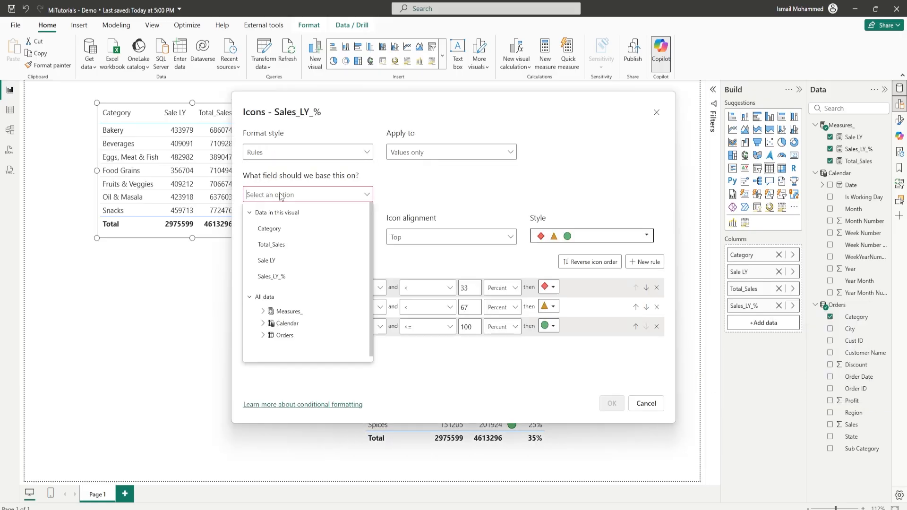
pyautogui.click(271, 277)
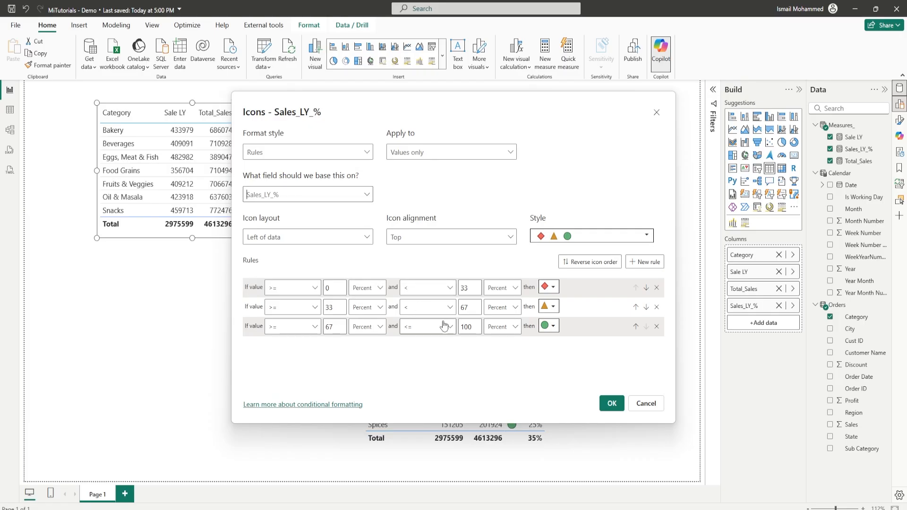
pyautogui.moveTo(514, 306)
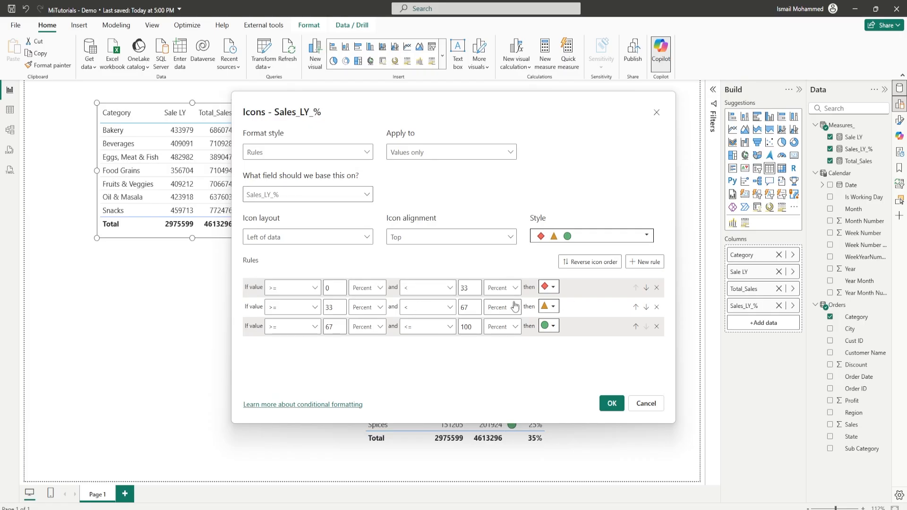
pyautogui.moveTo(611, 403)
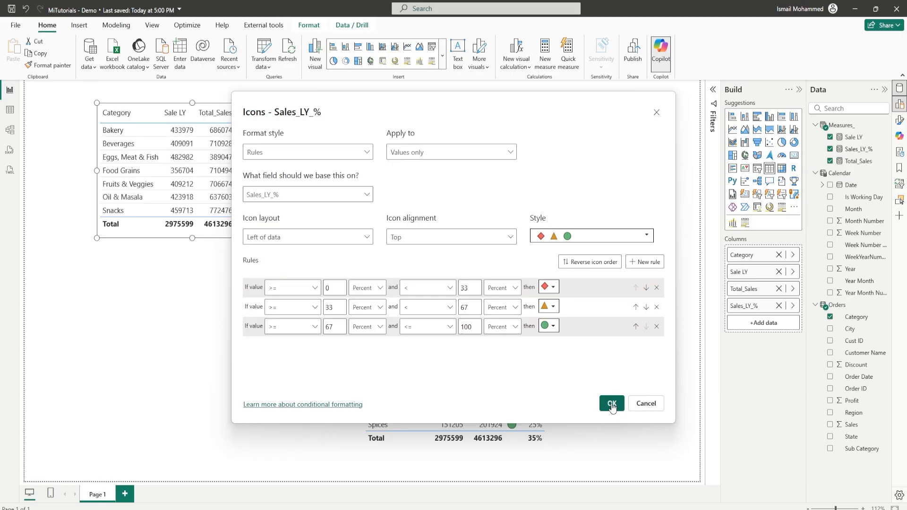
pyautogui.moveTo(609, 408)
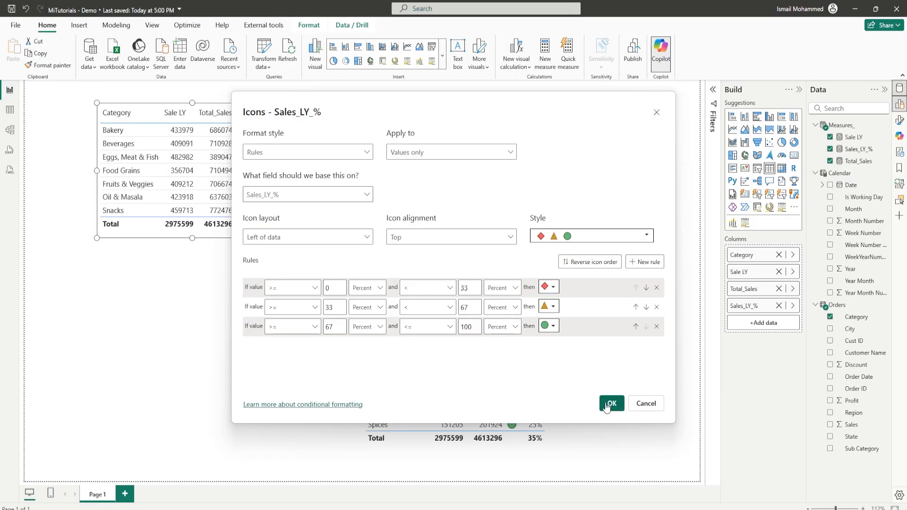
pyautogui.click(611, 403)
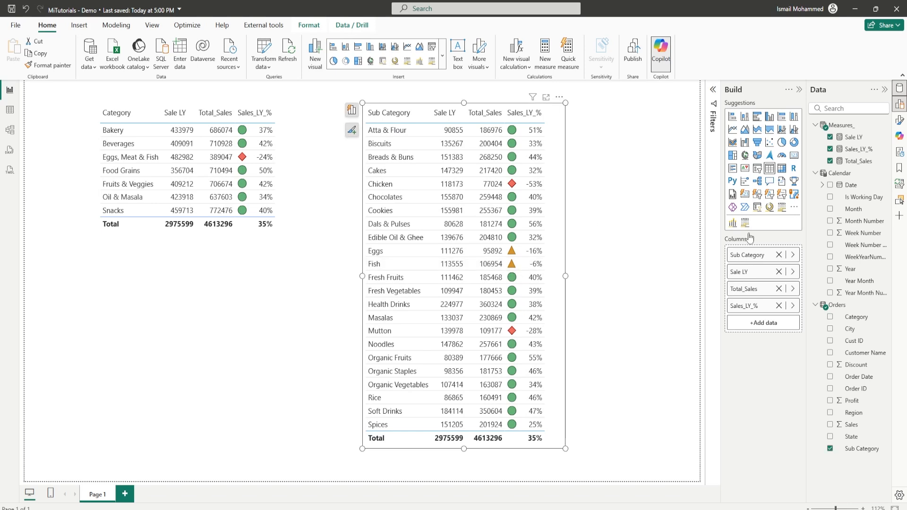
pyautogui.click(793, 305)
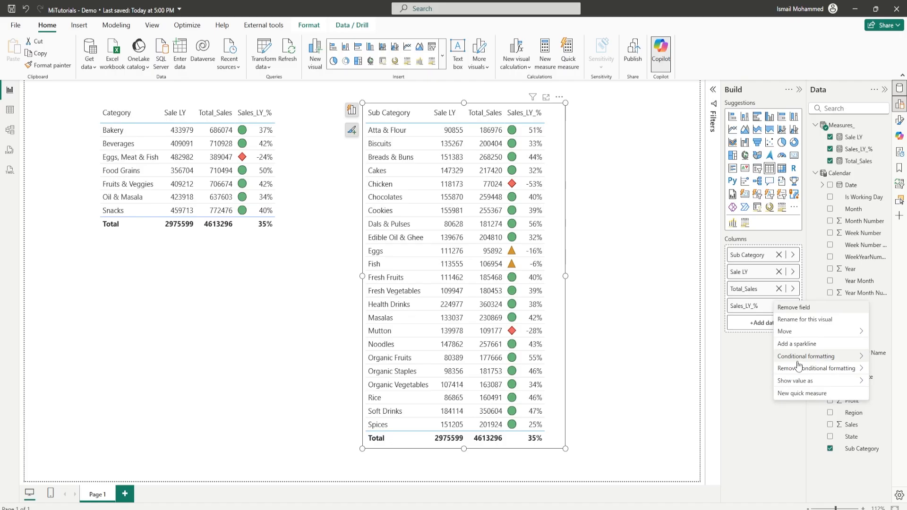
pyautogui.click(795, 356)
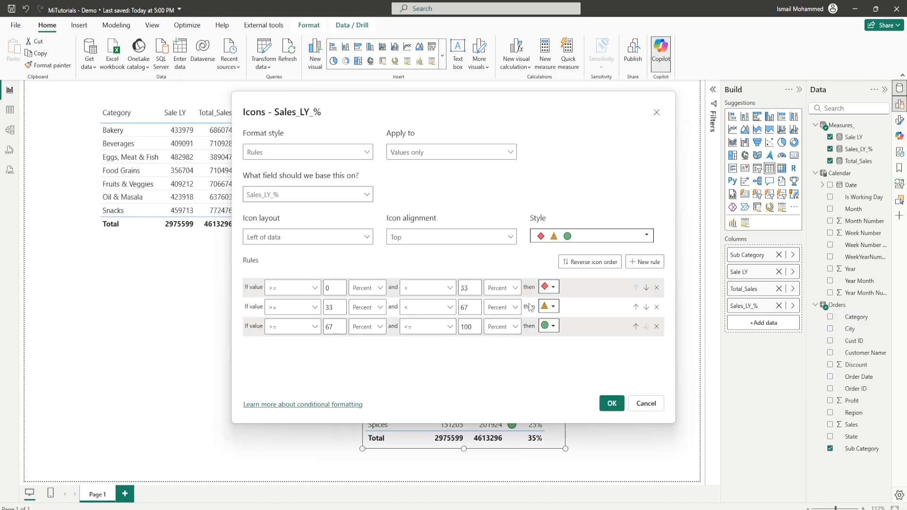
pyautogui.click(611, 403)
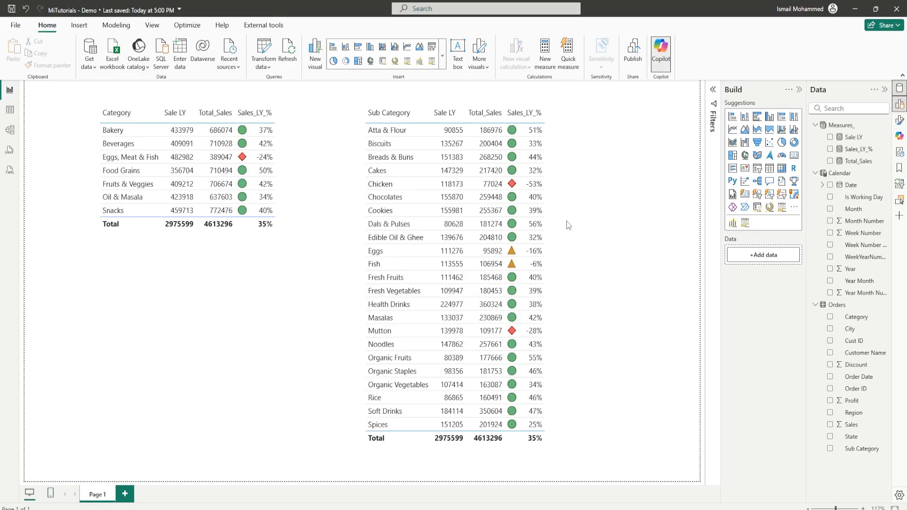
# Step: Select the Category table and revert both tables to plain Sales_LY_% values without icons
pyautogui.click(462, 232)
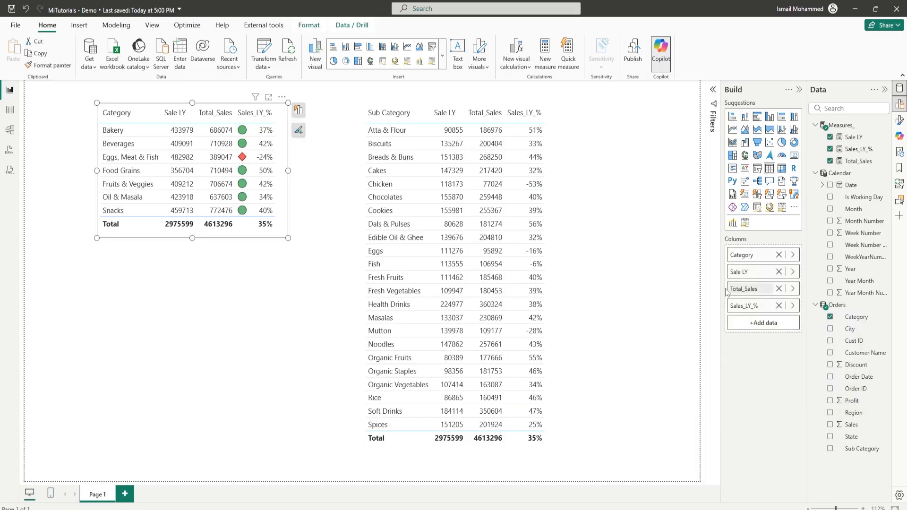
pyautogui.click(792, 306)
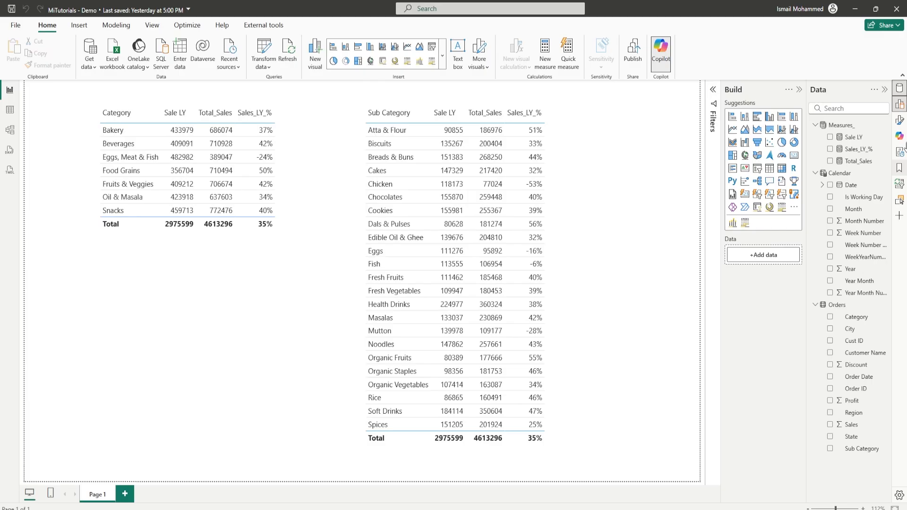
pyautogui.moveTo(883, 131)
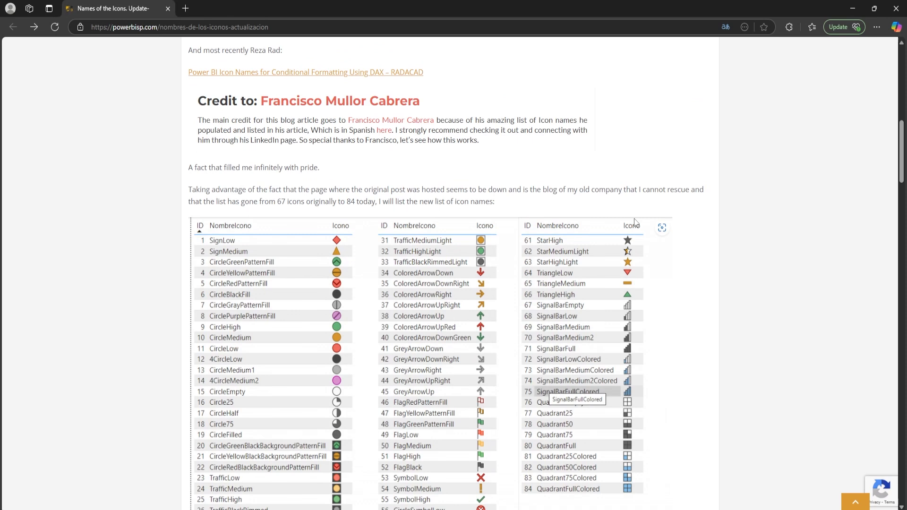
pyautogui.moveTo(456, 185)
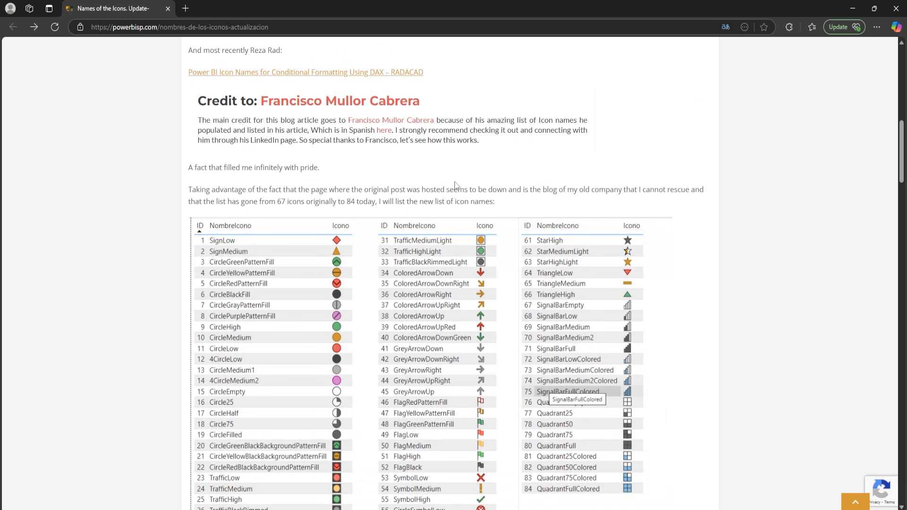
# Step: Scroll through the 84 Power BI icon names on powerbisp.com, then start a new measure
pyautogui.scroll(-3)
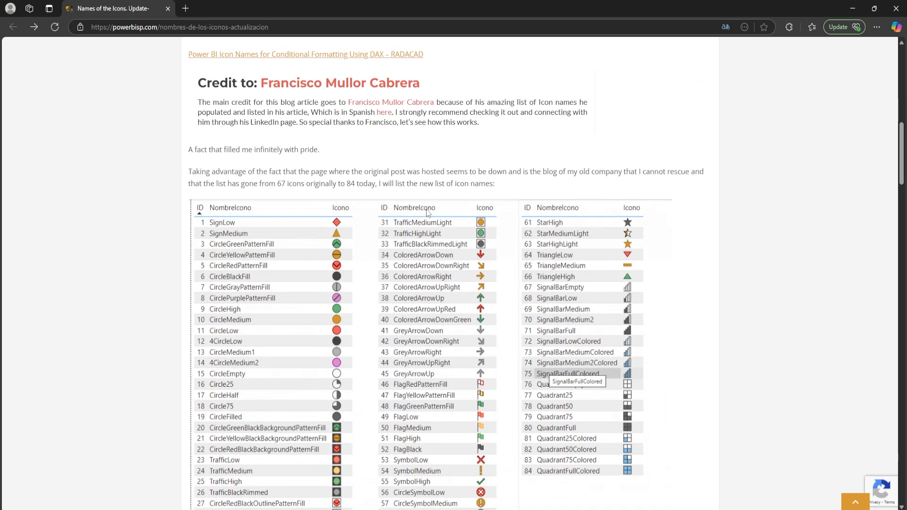
pyautogui.scroll(-3)
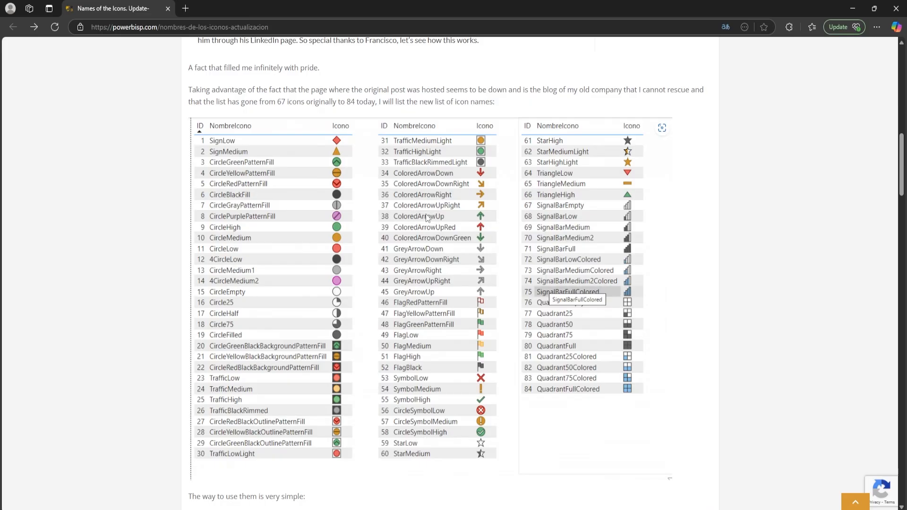
pyautogui.moveTo(603, 301)
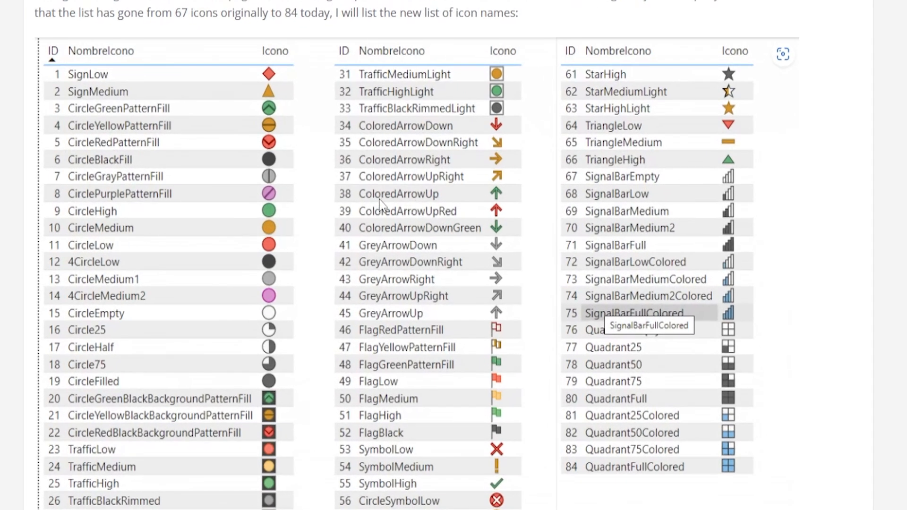
pyautogui.moveTo(497, 199)
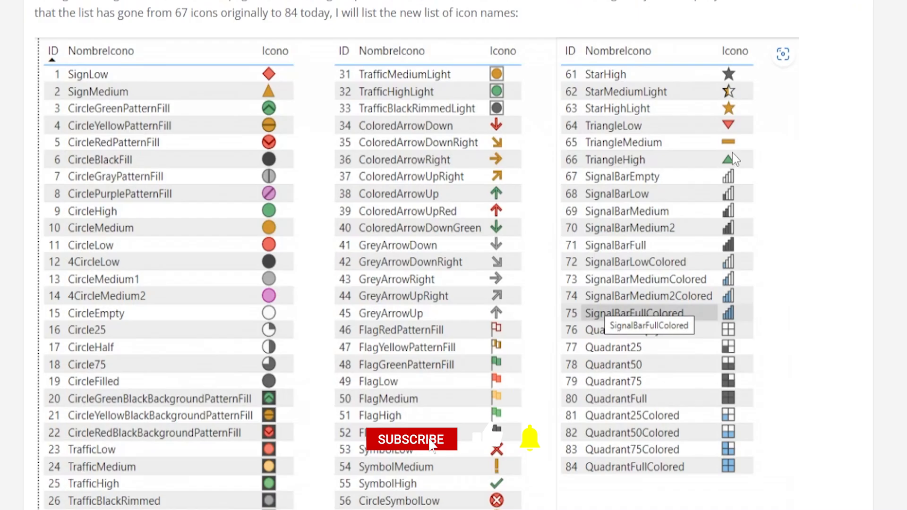
pyautogui.click(410, 439)
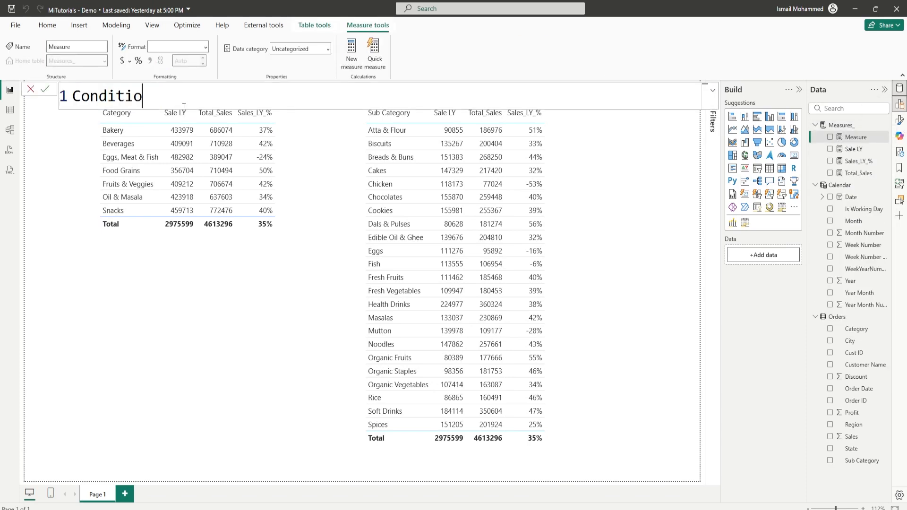
# Step: Write Conditional_Icon = SWITCH(TRUE(), ...) returning TriangleHigh, TriangleLow or TriangleMedium from Sales_LY_%
pyautogui.write('nal_Icon')
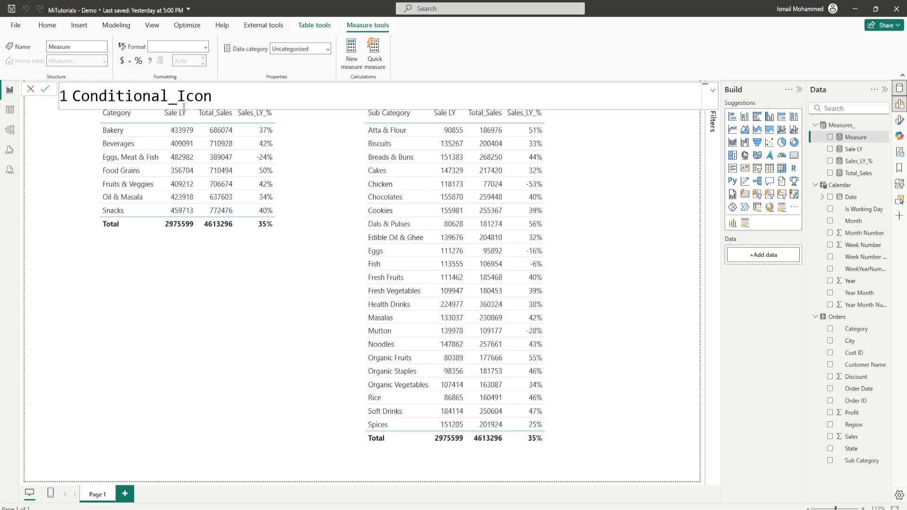
pyautogui.write('= SWITCH(TRUE(),')
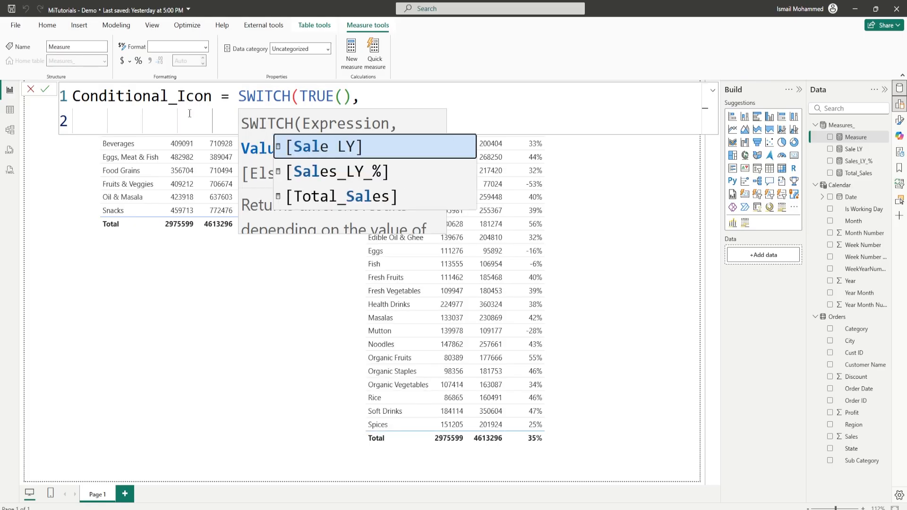
pyautogui.click(338, 171)
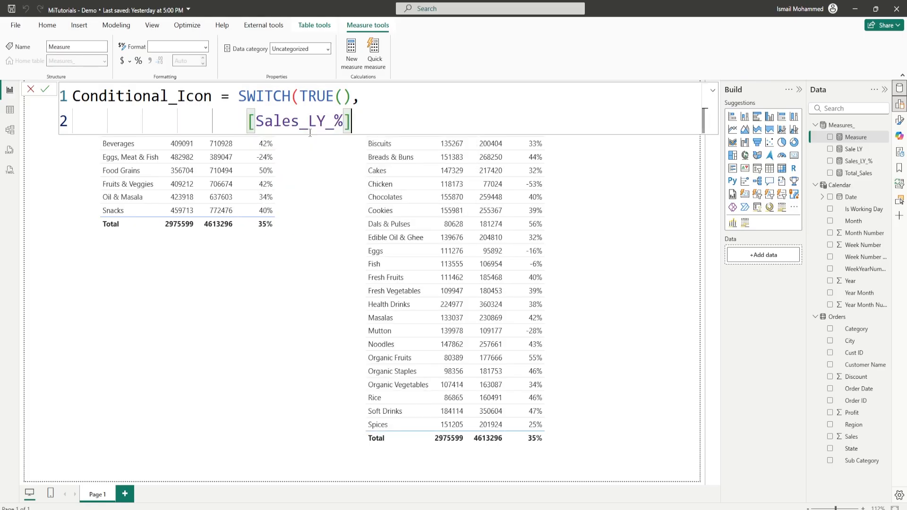
pyautogui.write('>')
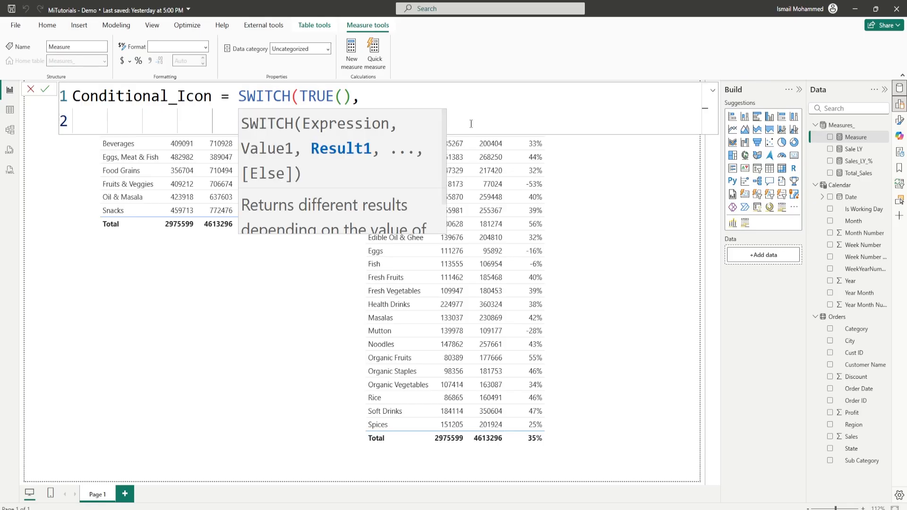
pyautogui.write('[Sales_LY_%] > 0, "Tria')
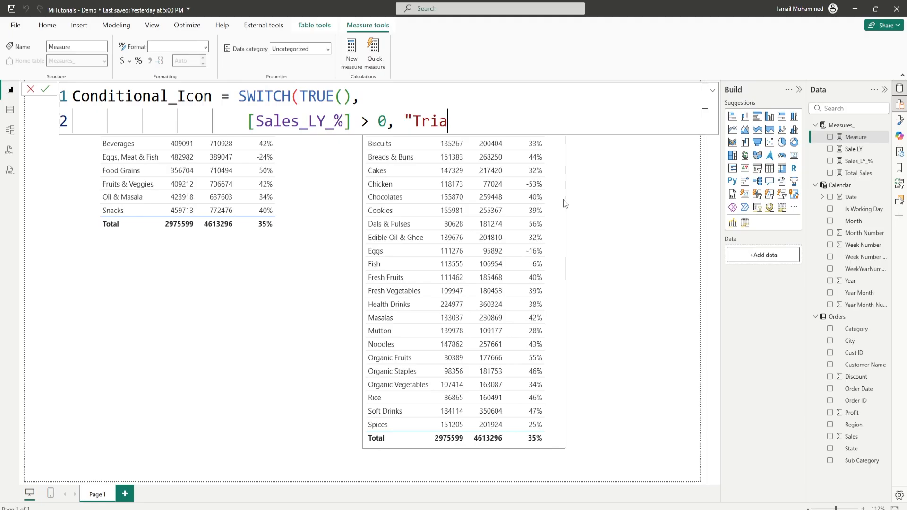
pyautogui.write('ngleHigh"')
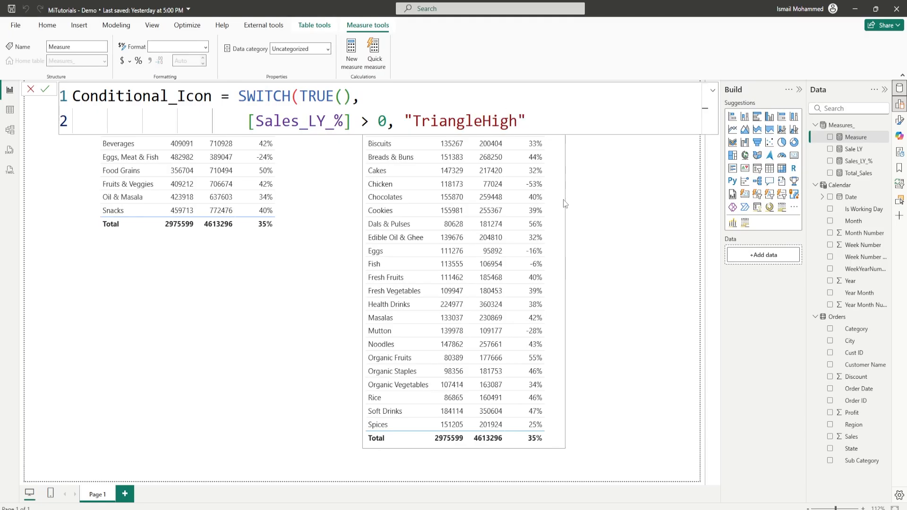
pyautogui.write(',')
pyautogui.write('[Sales_LY_%')
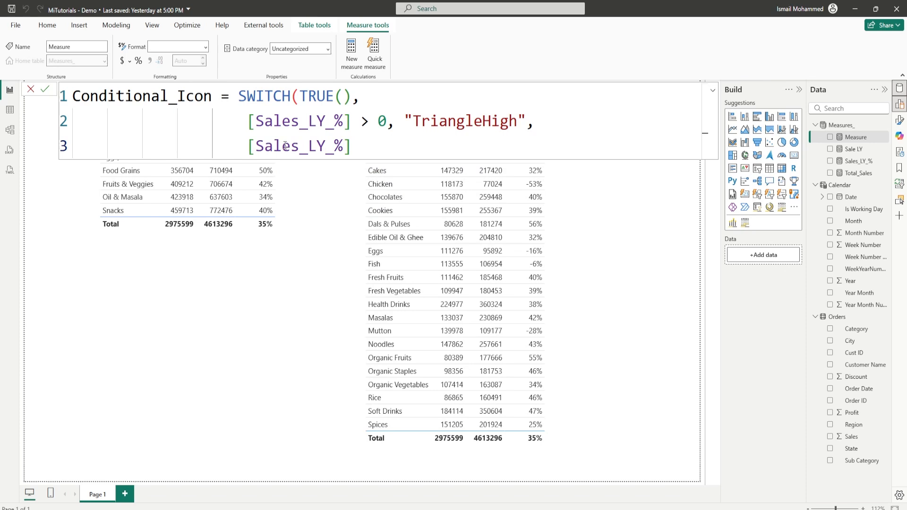
pyautogui.write('< 0 , "TriangleLow",')
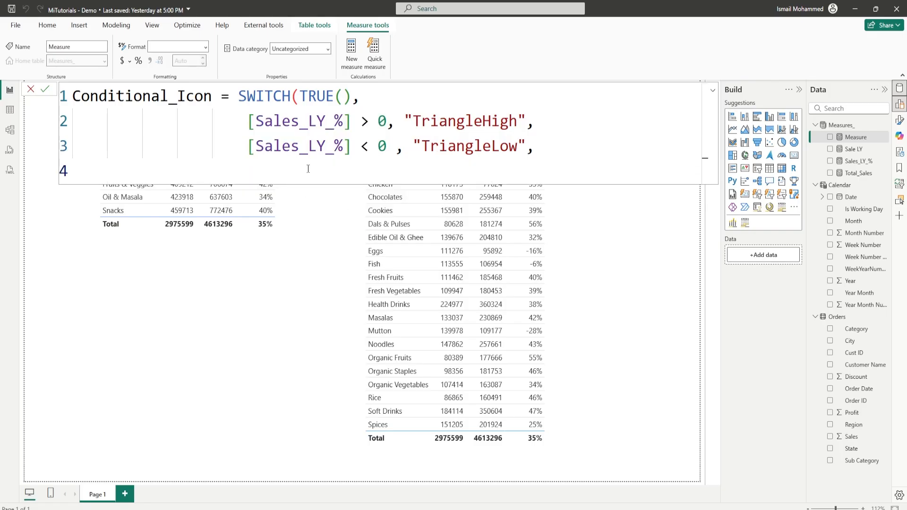
pyautogui.write('"Tr')
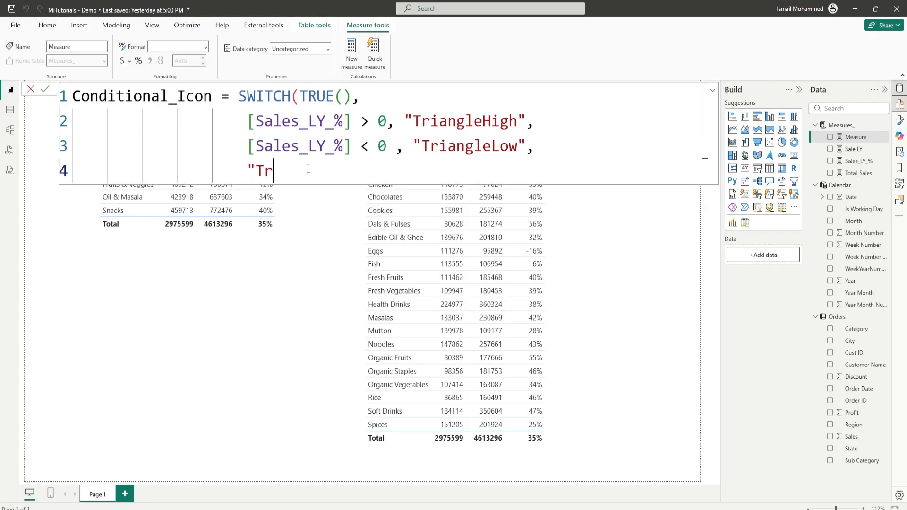
pyautogui.write('iangleMediu')
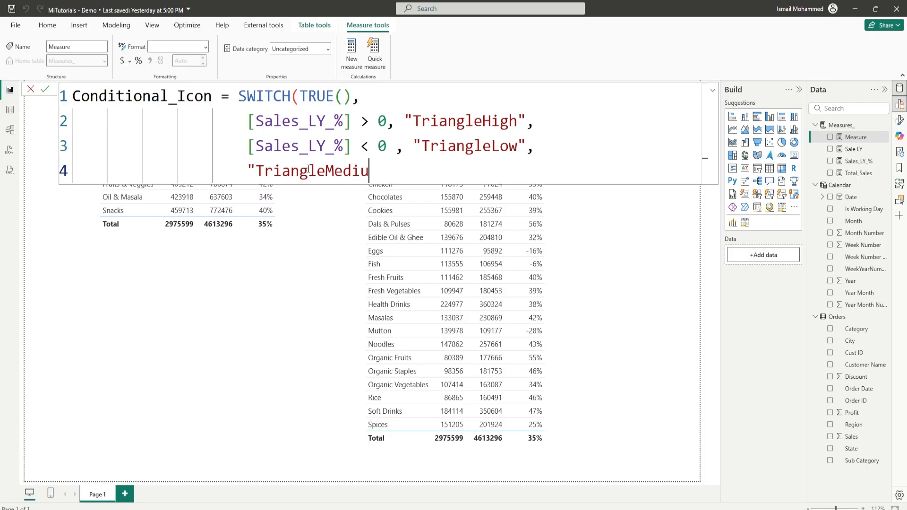
pyautogui.write('m")')
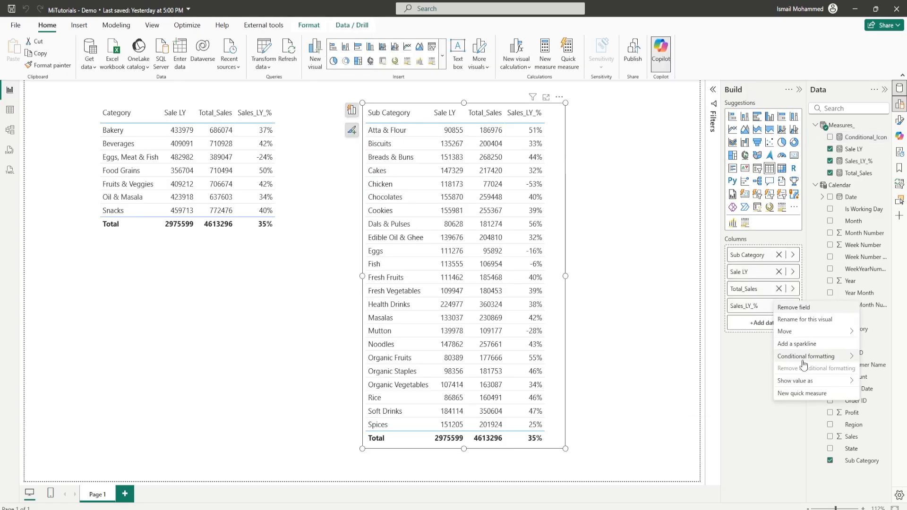
# Step: Set Sub Category Sales_LY_% icons to Field value based on the Conditional_Icon measure
pyautogui.click(805, 356)
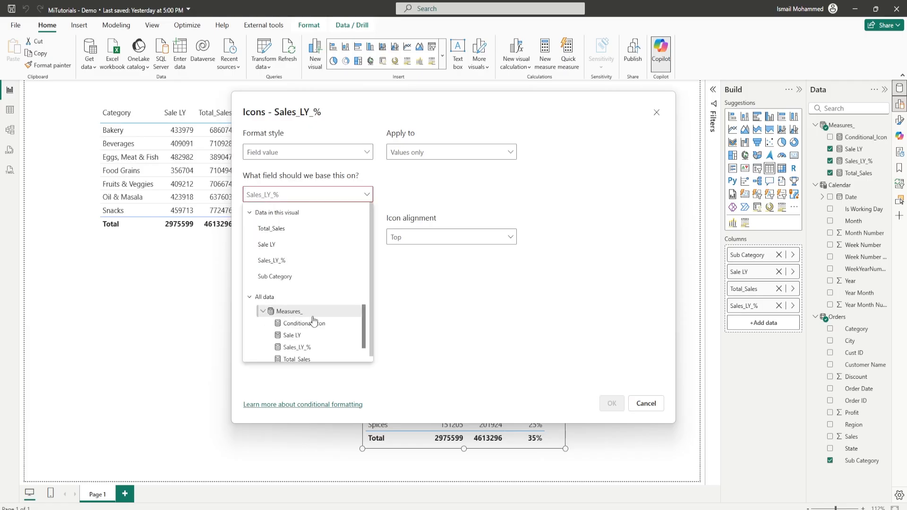
pyautogui.click(301, 323)
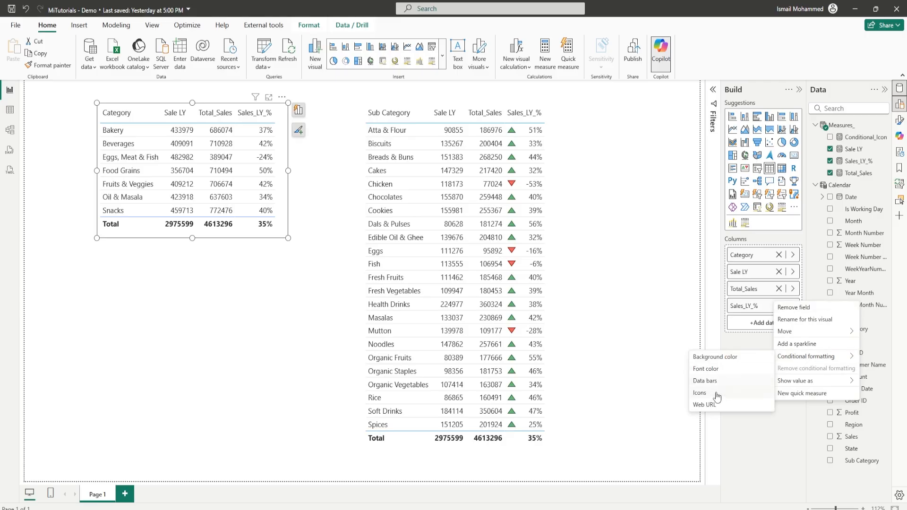
# Step: Set the Category table's Sales_LY_% icons to Field value driven by Conditional_Icon
pyautogui.click(700, 392)
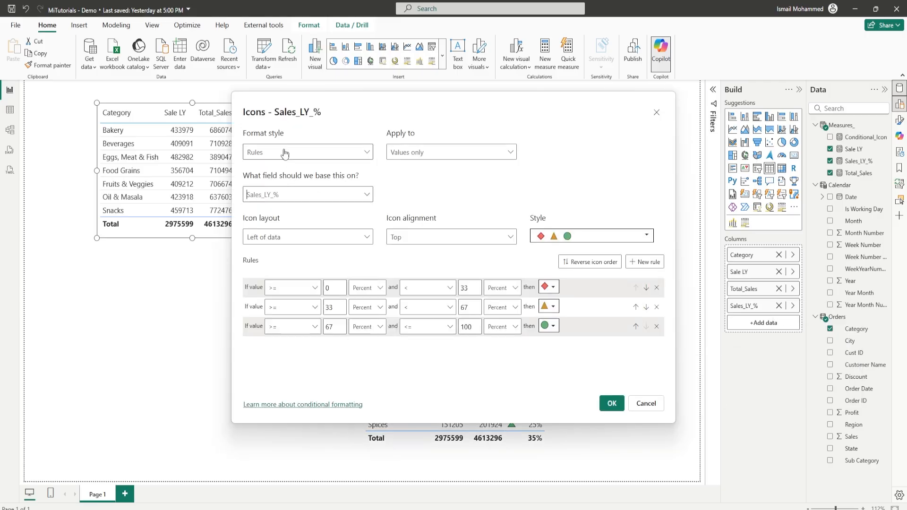
pyautogui.click(307, 152)
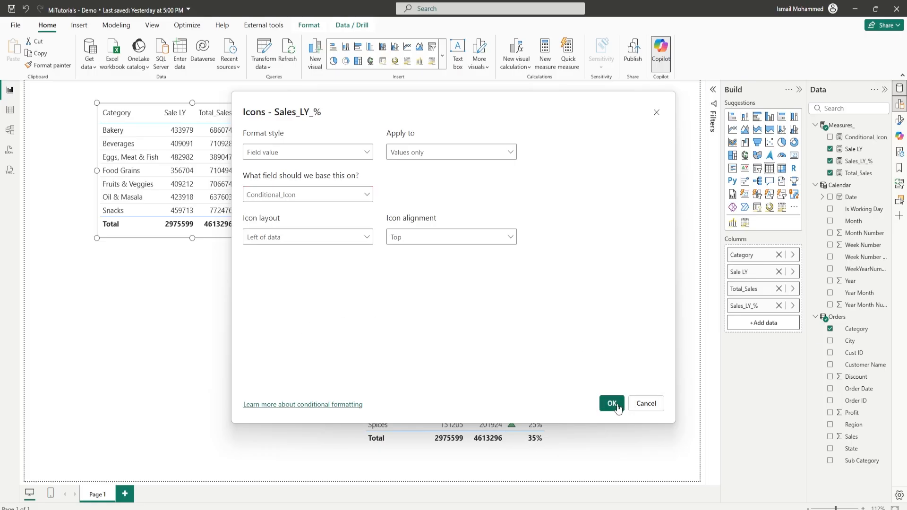
pyautogui.click(611, 403)
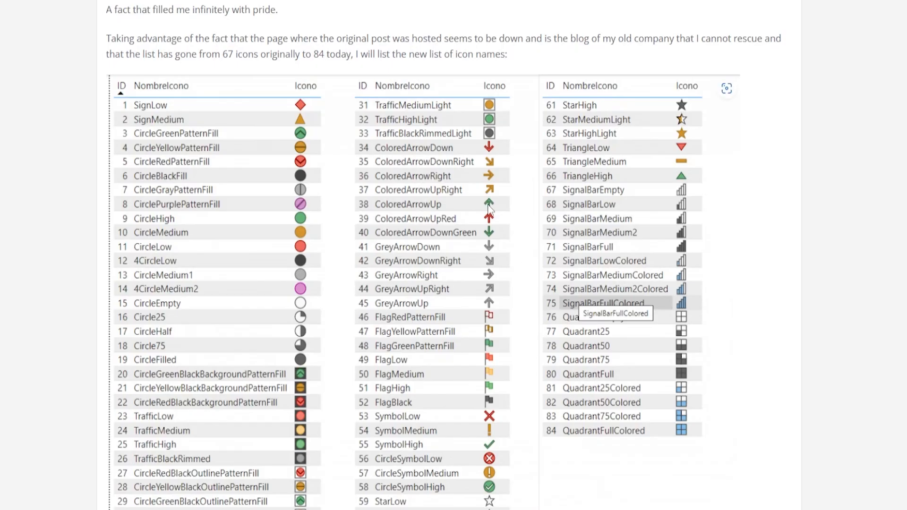
pyautogui.moveTo(505, 231)
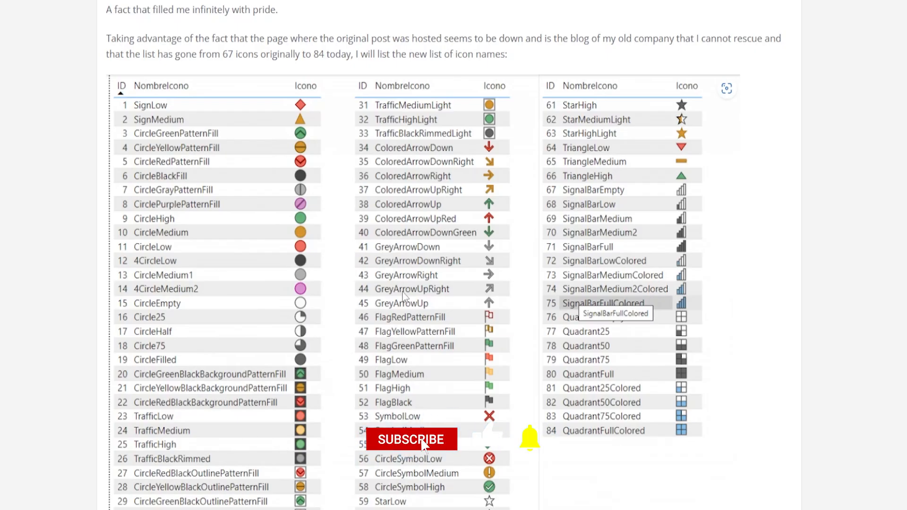
# Step: Look up the ColoredArrowUp and ColoredArrowDown names in the powerbisp.com icon list
pyautogui.click(410, 439)
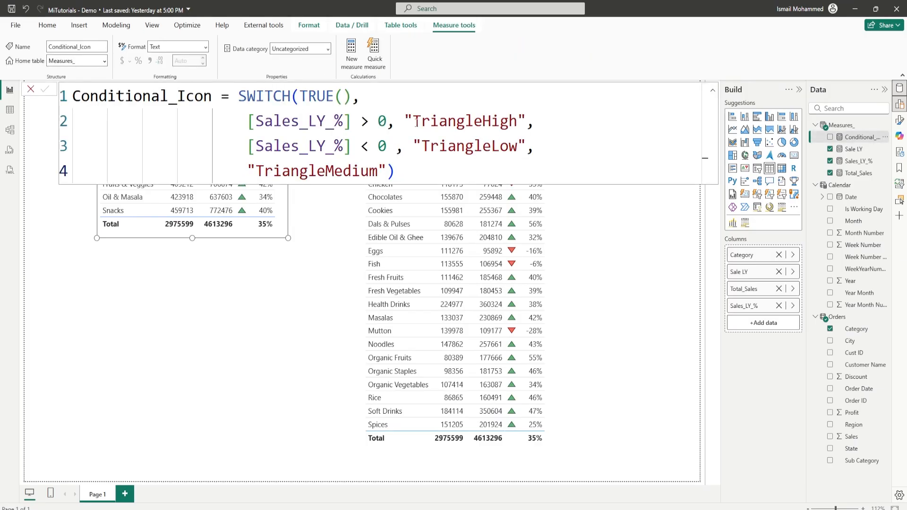
# Step: Replace TriangleHigh and TriangleLow in Conditional_Icon with ColoredArrowUp and ColoredArrowDown
pyautogui.doubleClick(462, 121)
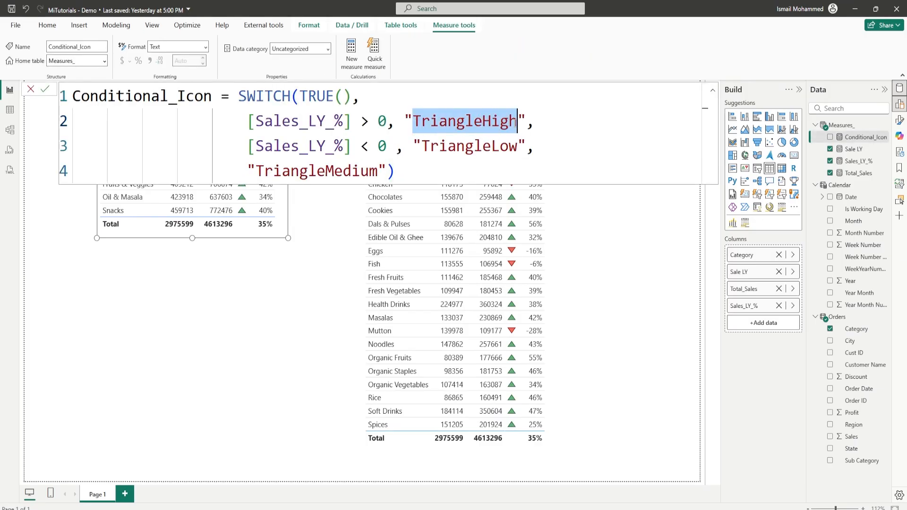
pyautogui.write('Colored')
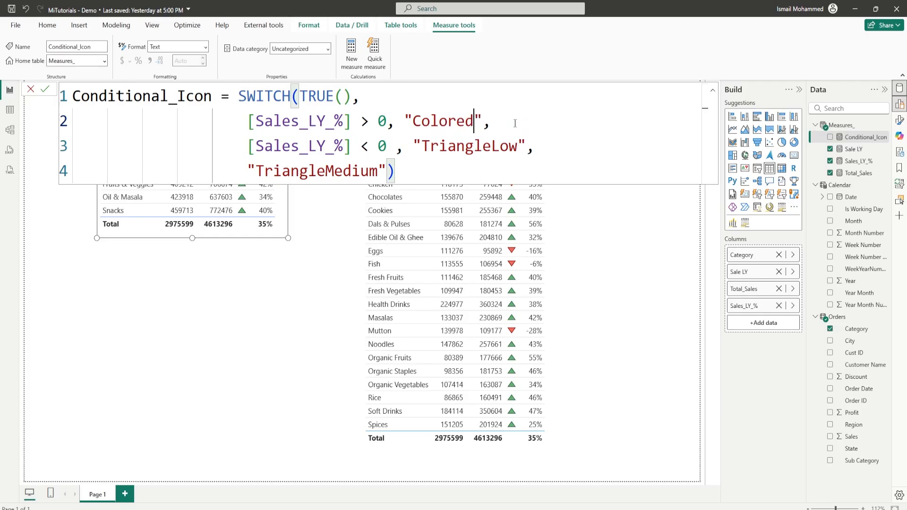
pyautogui.write('AroowUp')
pyautogui.click(384, 146)
pyautogui.write('C')
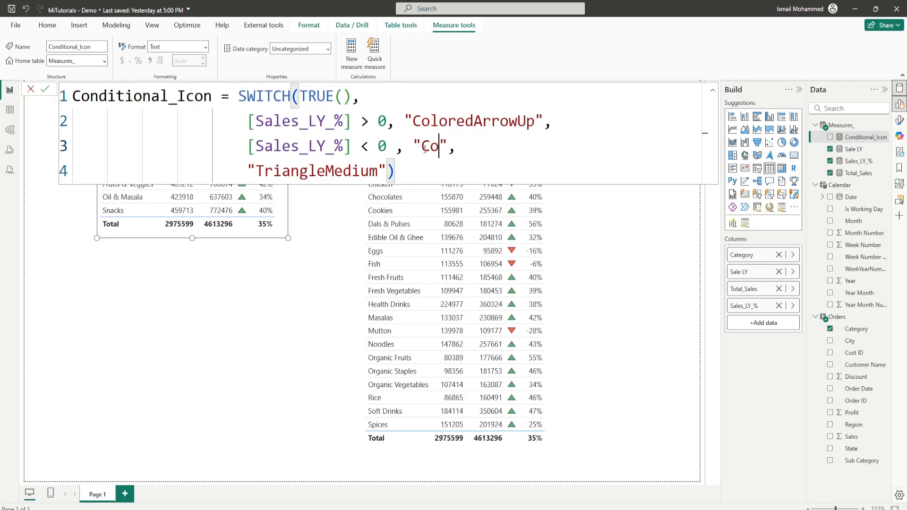
pyautogui.write('loredArrow')
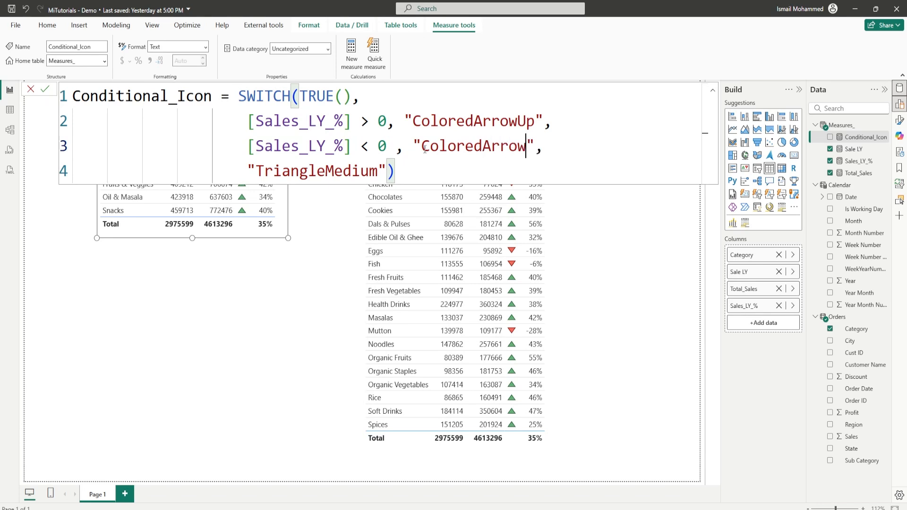
pyautogui.write('Down')
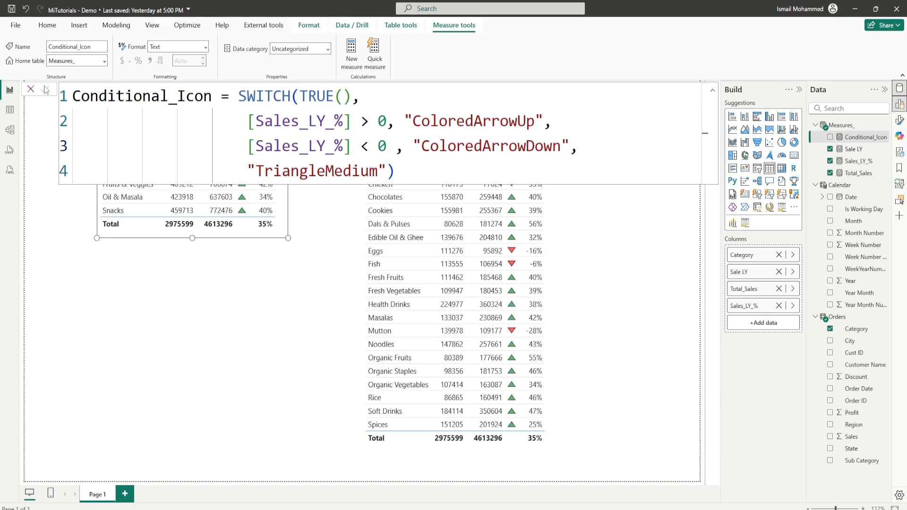